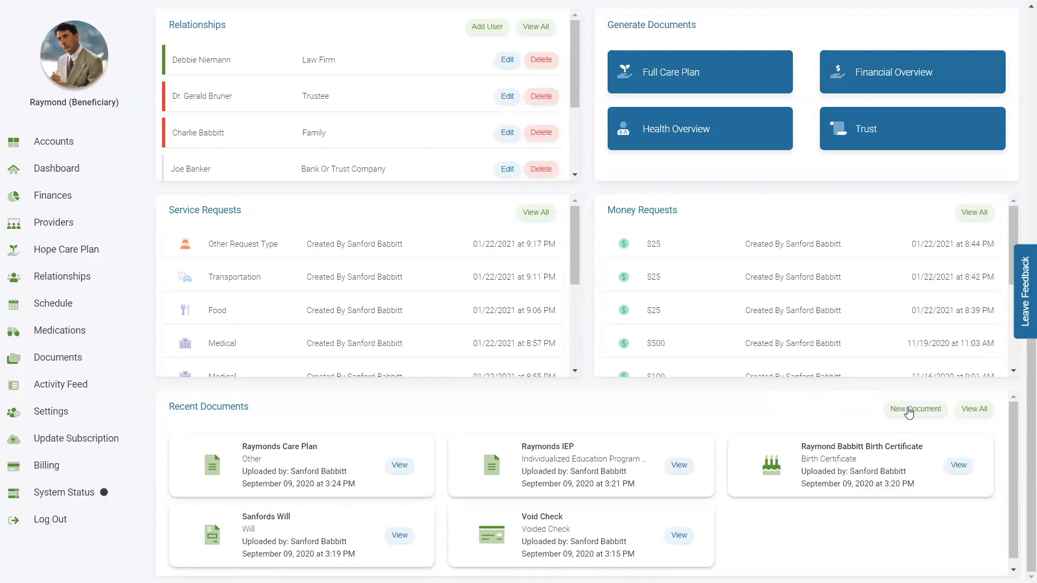
pyautogui.moveTo(966, 454)
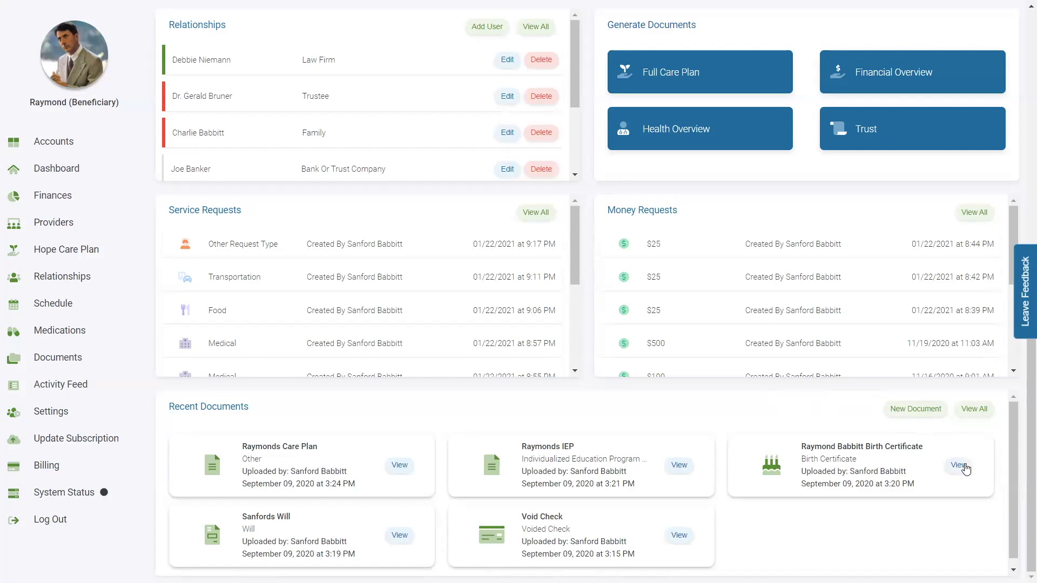
pyautogui.moveTo(963, 470)
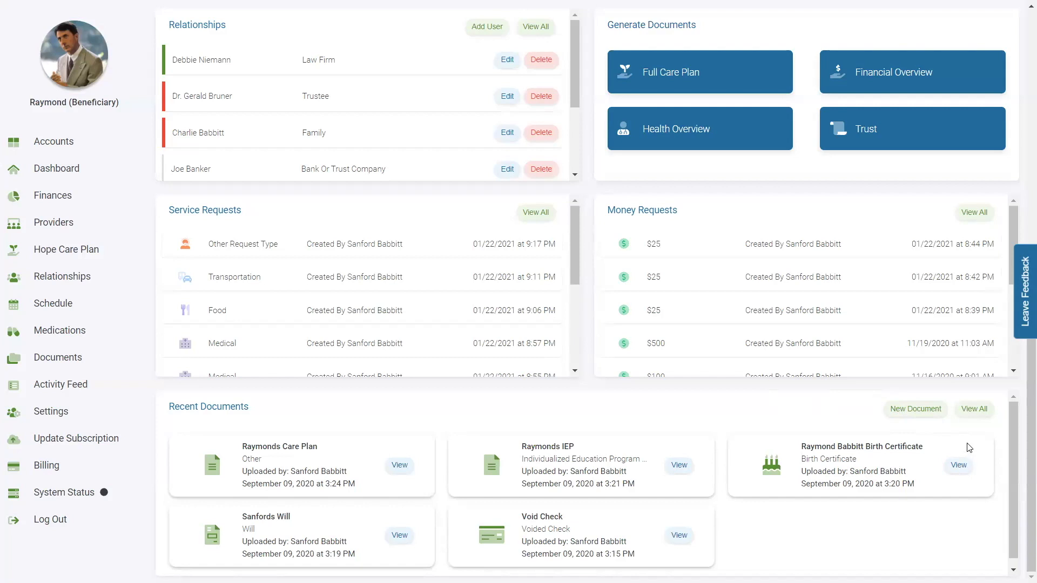
pyautogui.moveTo(975, 423)
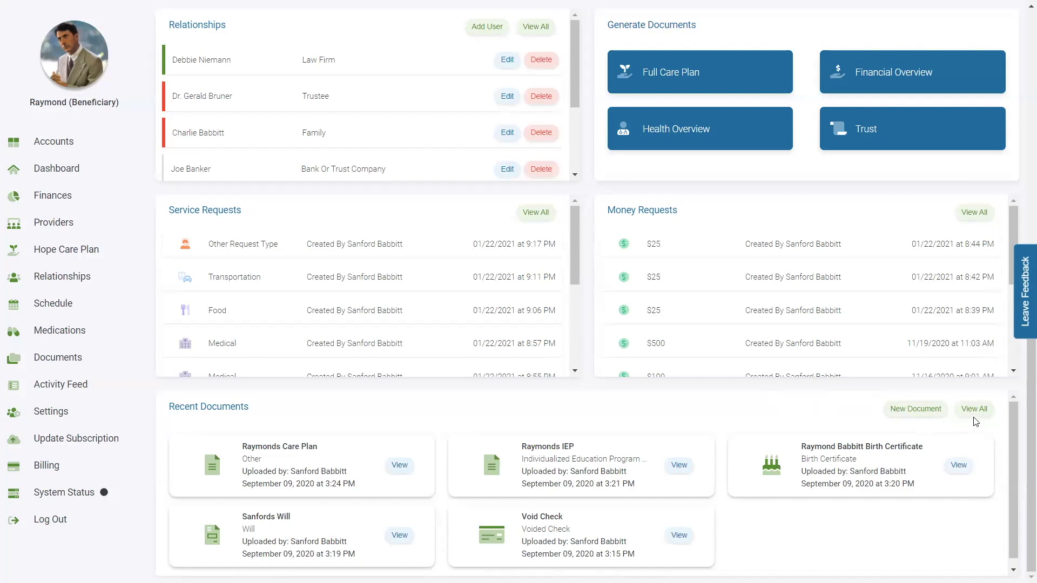
pyautogui.moveTo(975, 413)
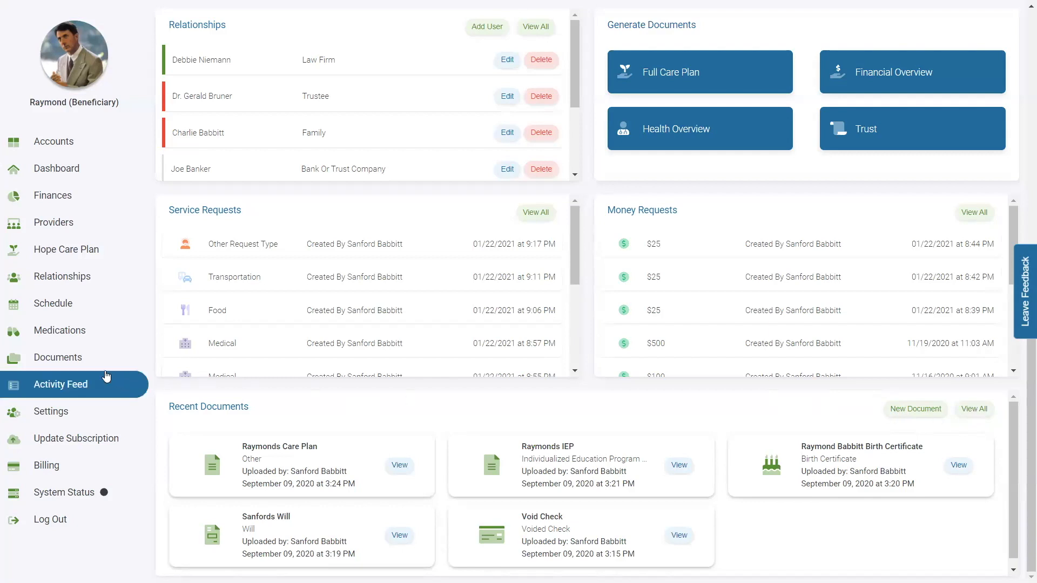
# - Open the Document Vault and pick void-check.jpg from Downloads as a new document
pyautogui.click(58, 357)
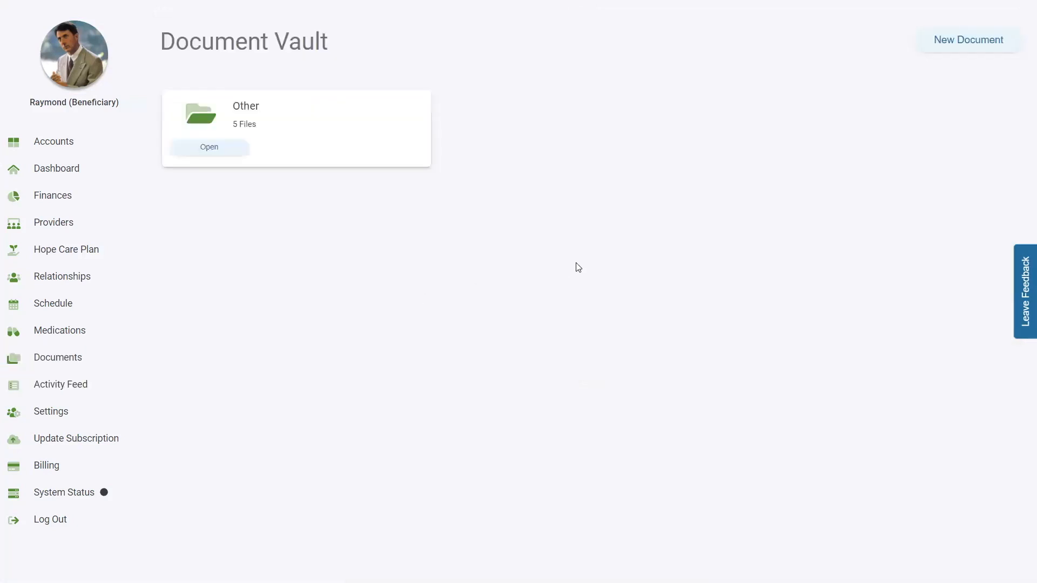
pyautogui.moveTo(975, 62)
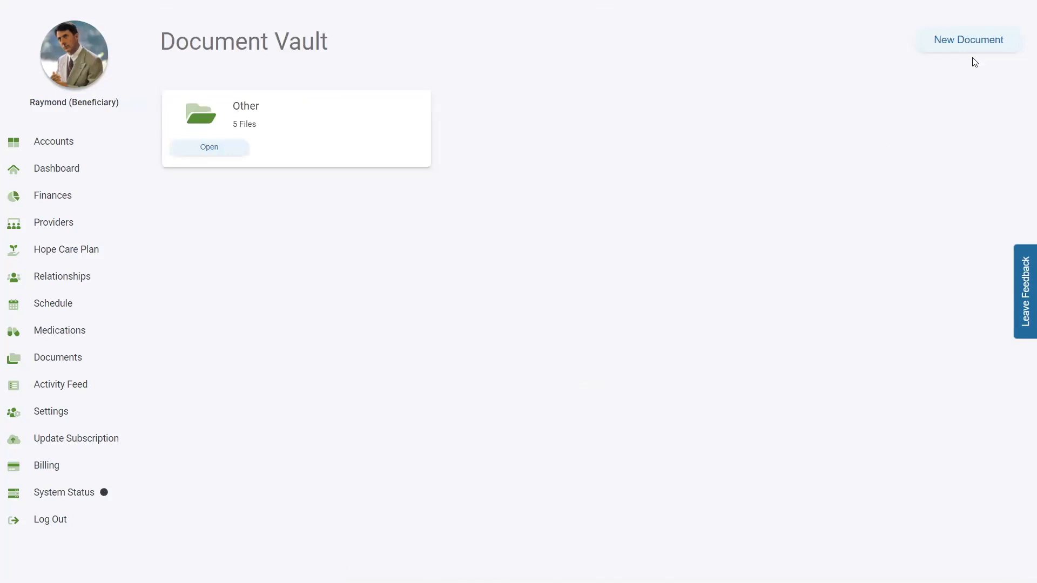
pyautogui.click(968, 40)
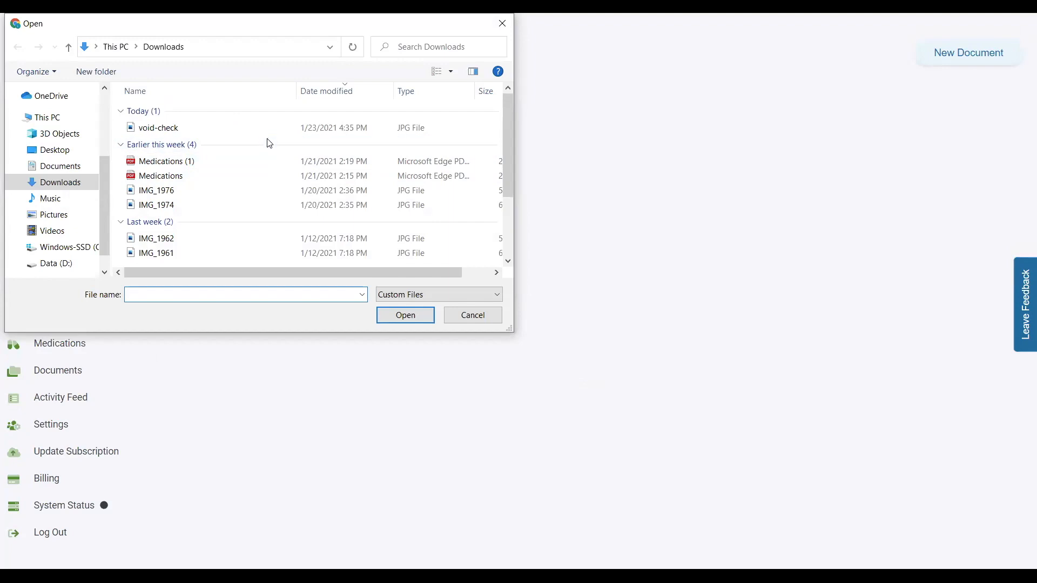
pyautogui.click(157, 127)
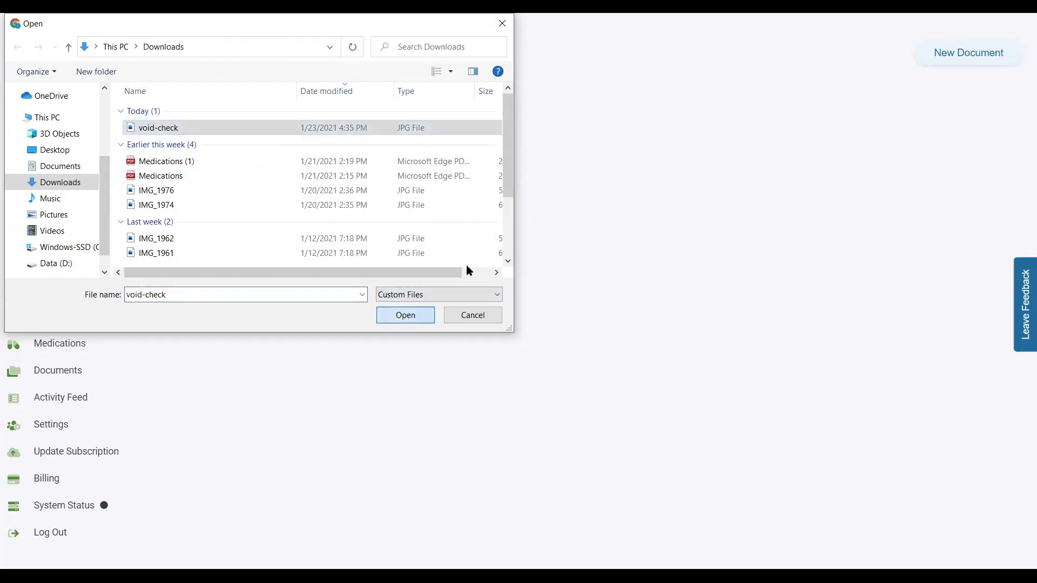
pyautogui.click(404, 315)
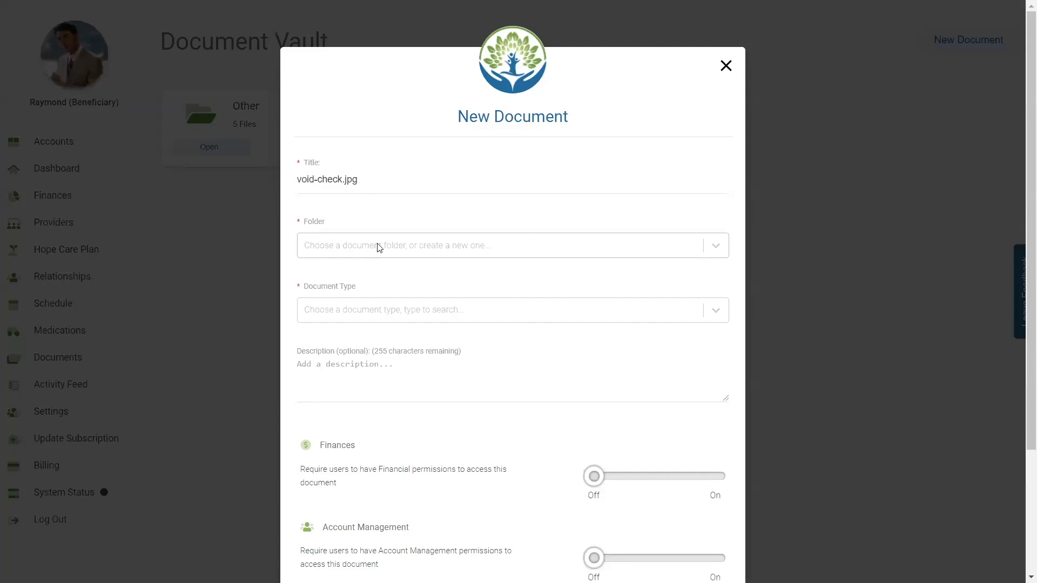
# - Create a new 'finance' folder for the document and set its document type to Other
pyautogui.click(513, 245)
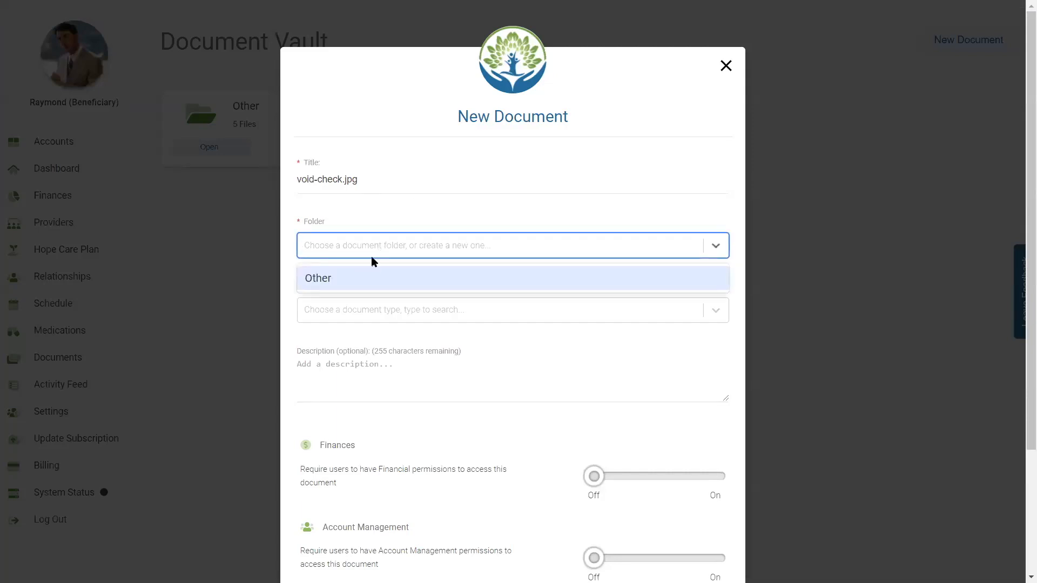
pyautogui.write('financ')
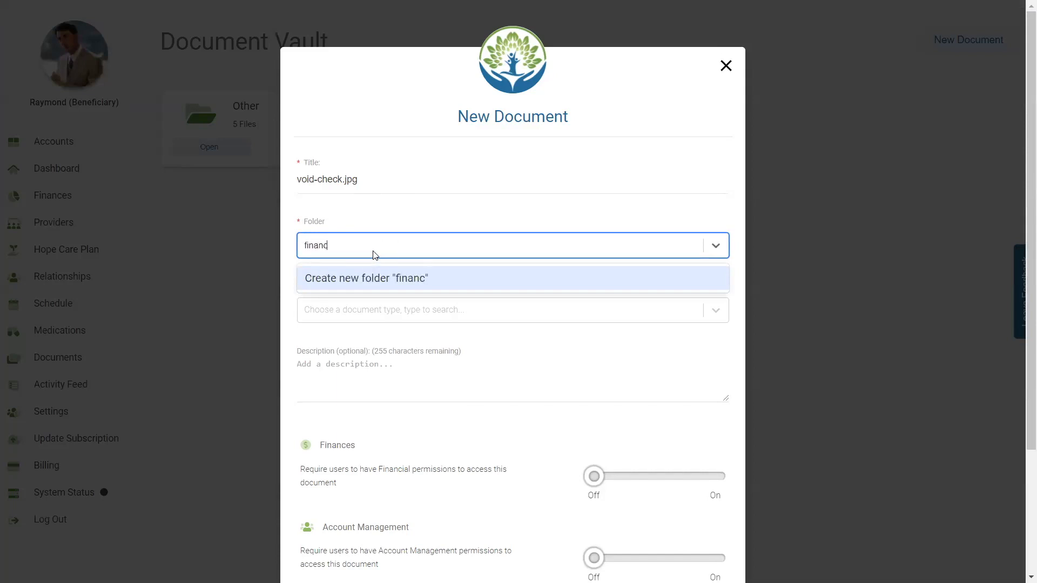
pyautogui.write('e')
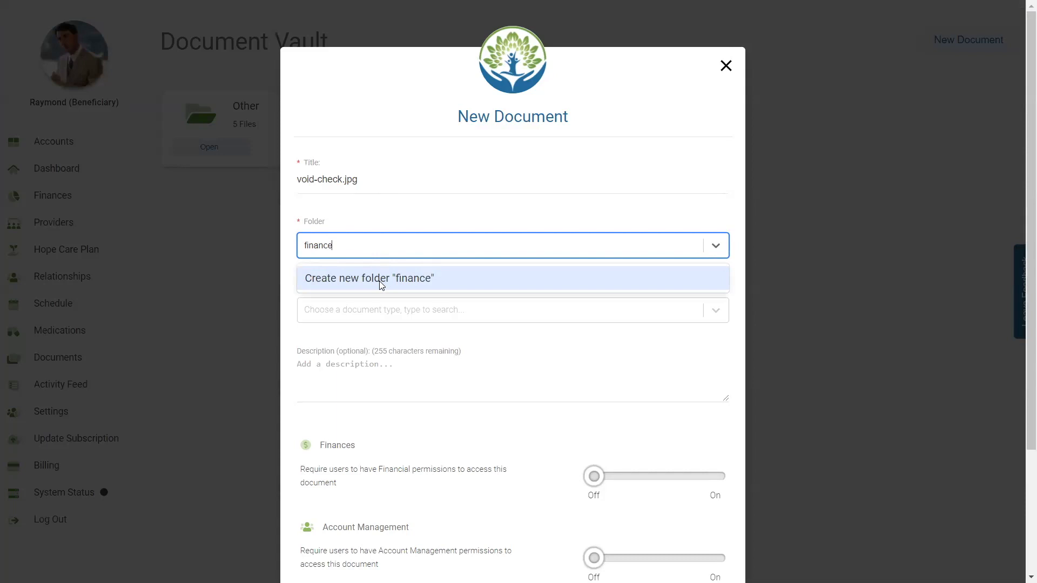
pyautogui.click(369, 278)
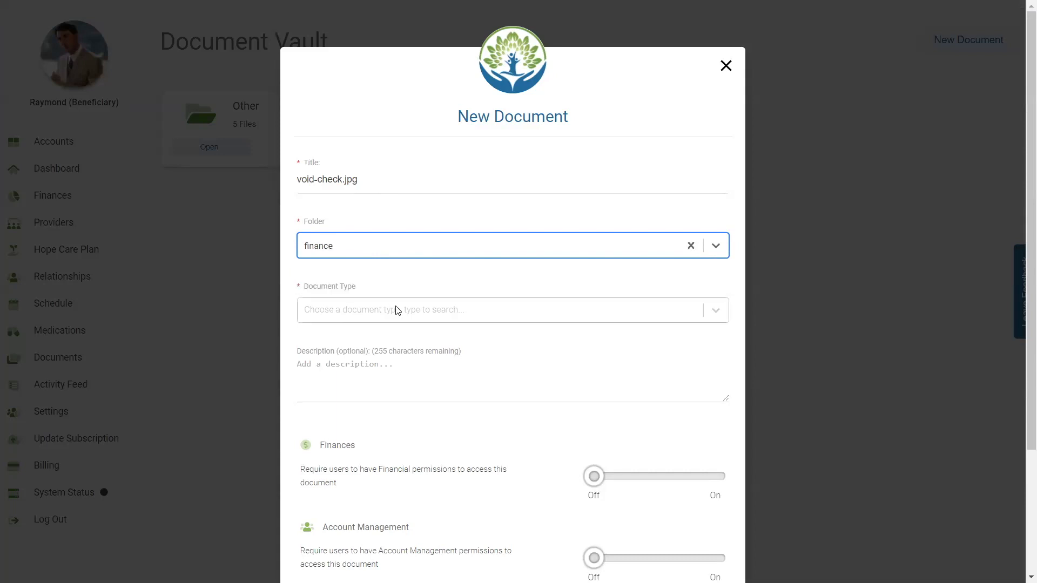
pyautogui.click(510, 309)
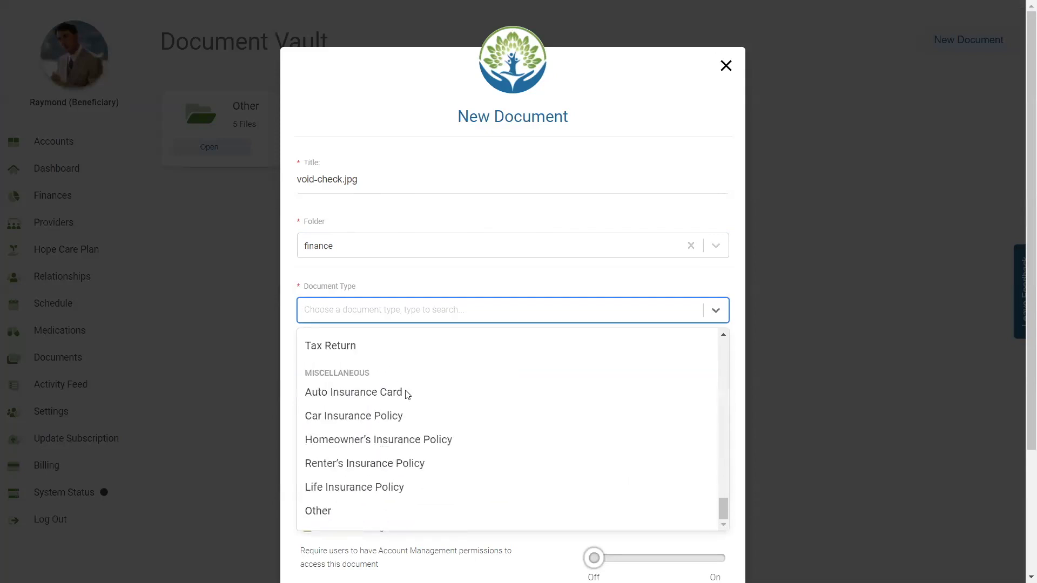
pyautogui.click(318, 510)
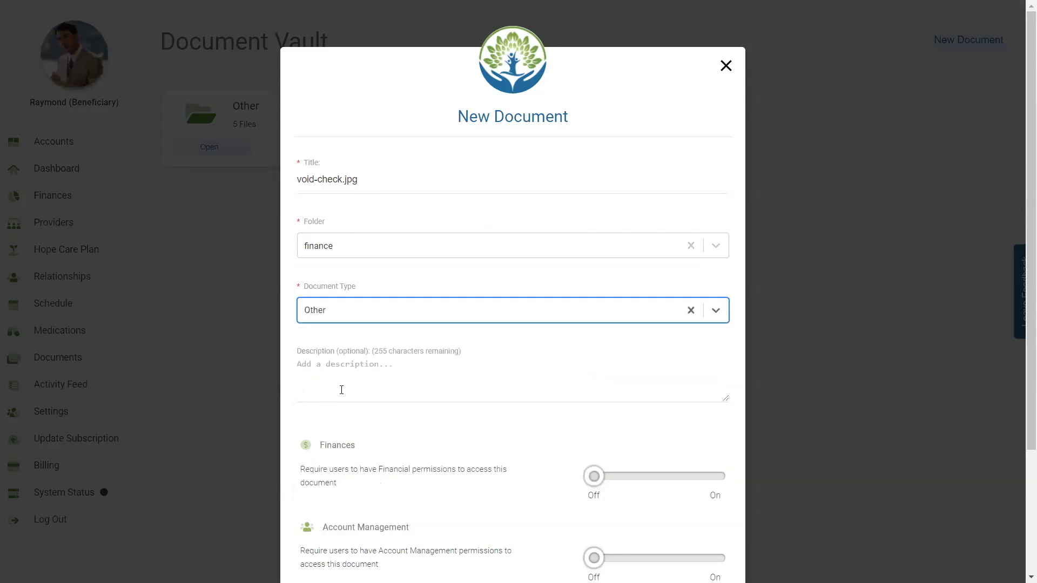
# - Switch on the Finances and Account Management access requirements, leaving Health & Life off
pyautogui.scroll(-3)
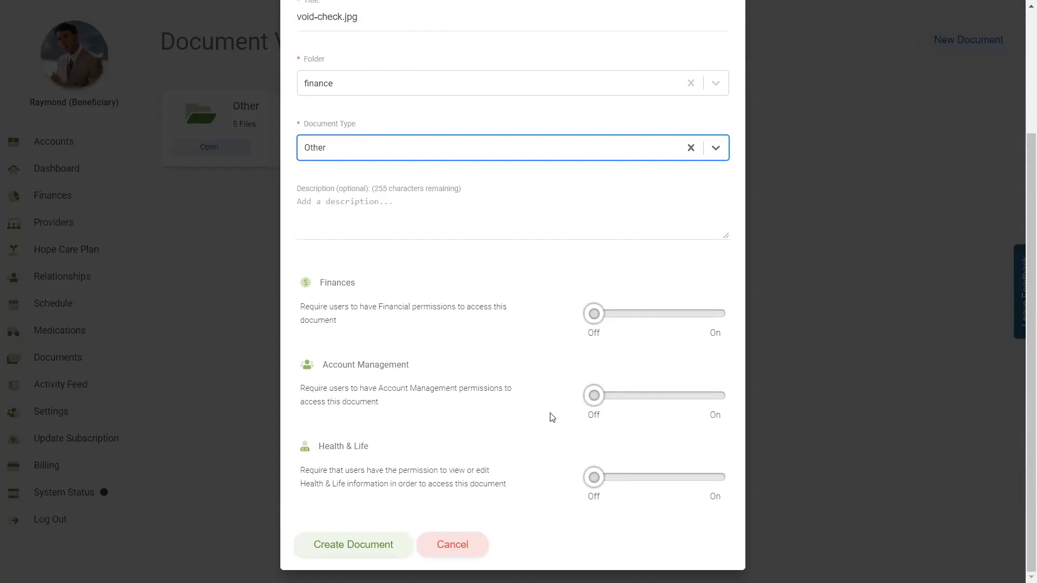
pyautogui.moveTo(708, 362)
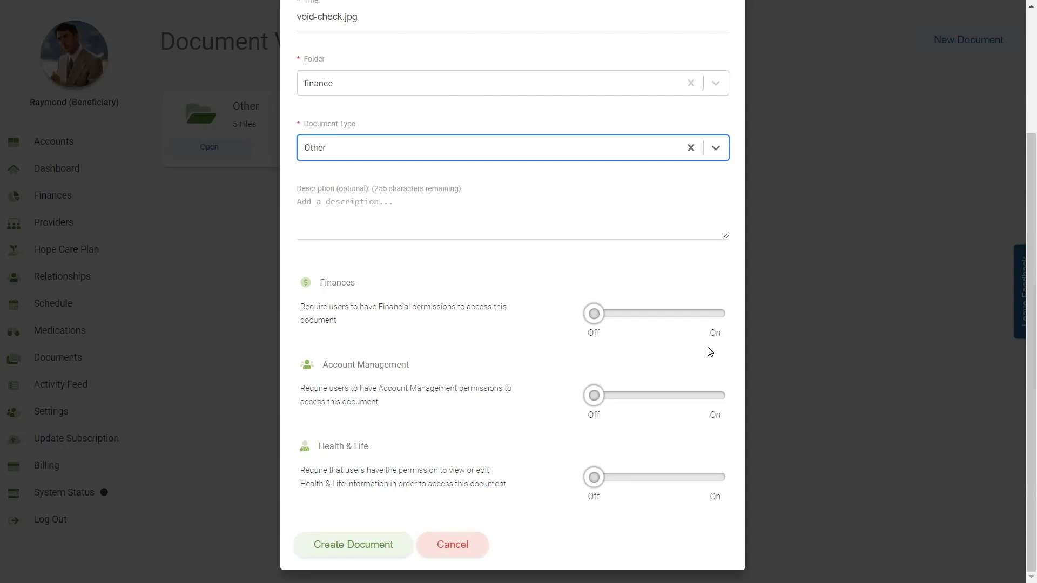
pyautogui.click(715, 394)
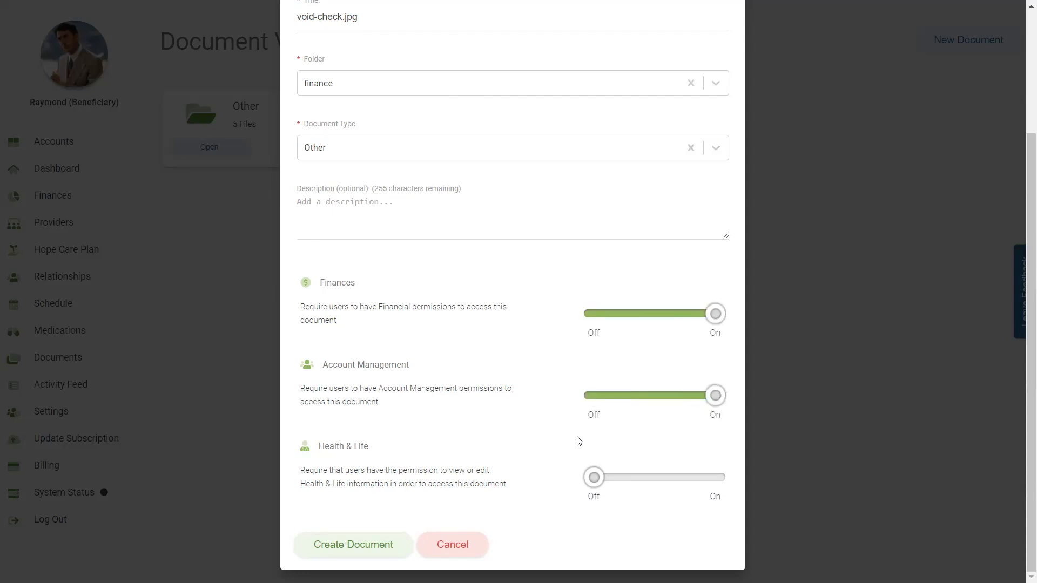
pyautogui.moveTo(542, 521)
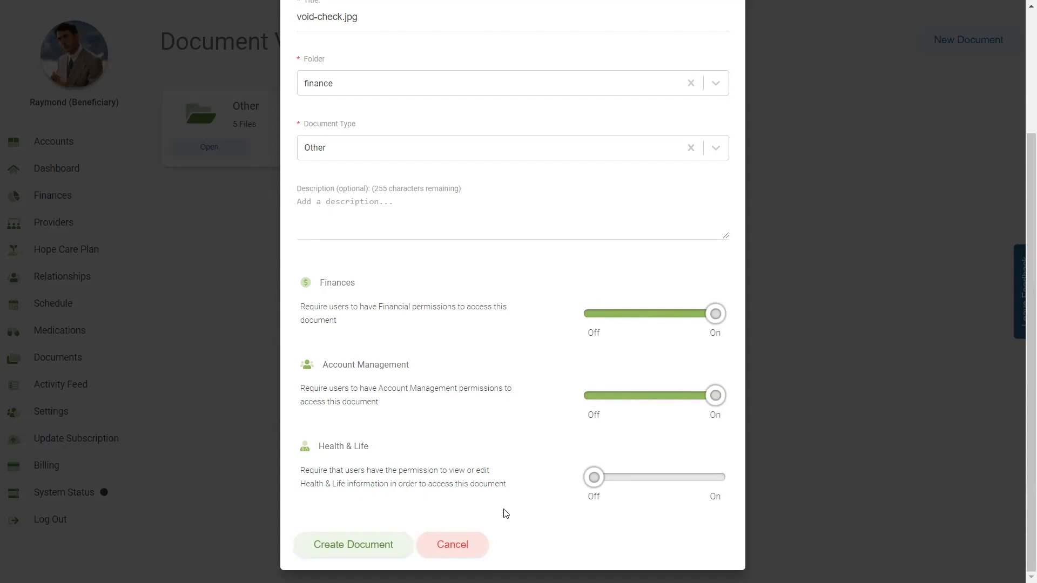
pyautogui.moveTo(362, 545)
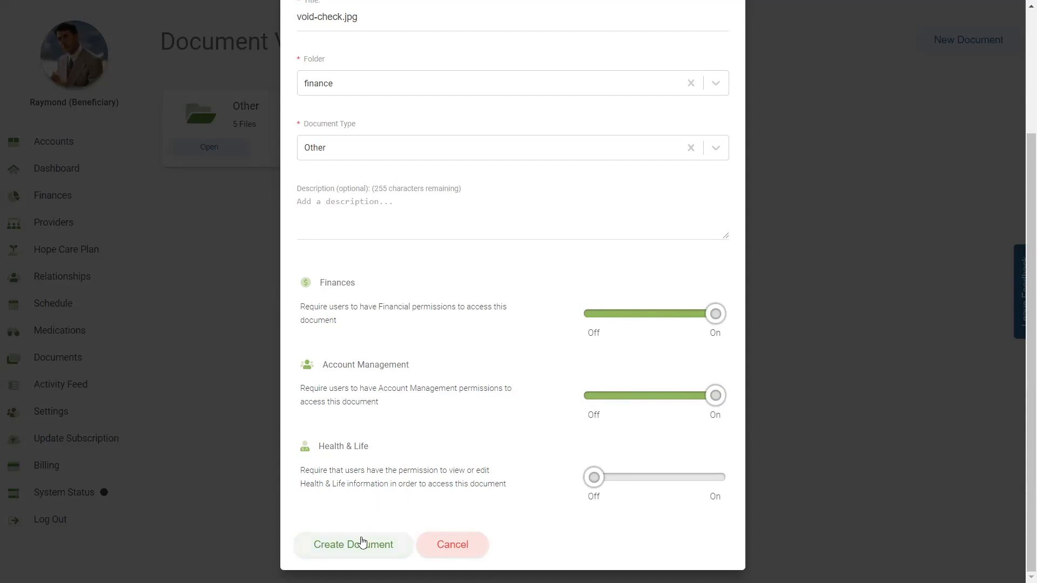
# - Create the void-check document in finance, then view the Other folder's four documents
pyautogui.click(352, 544)
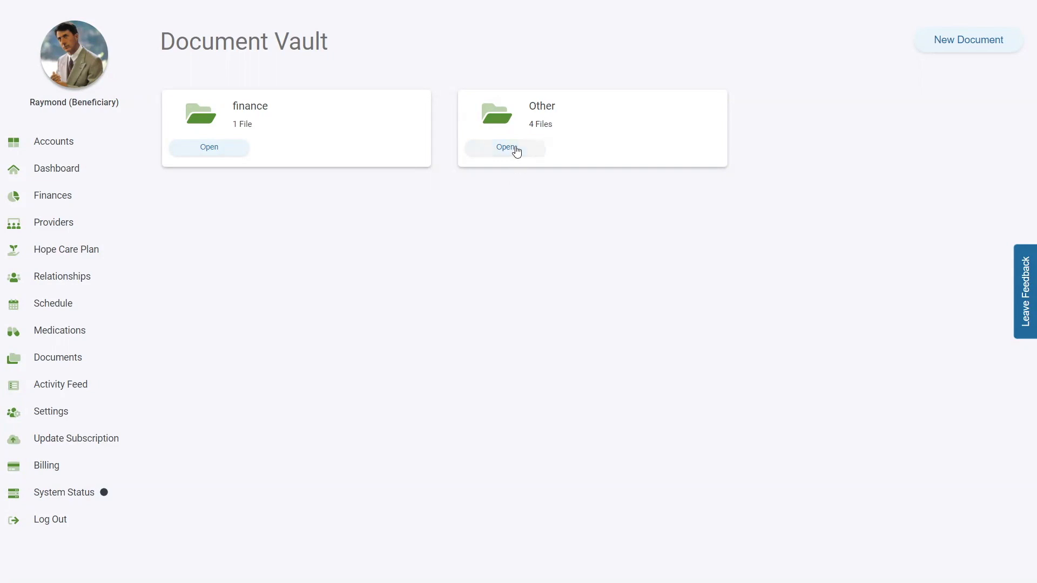
pyautogui.click(506, 147)
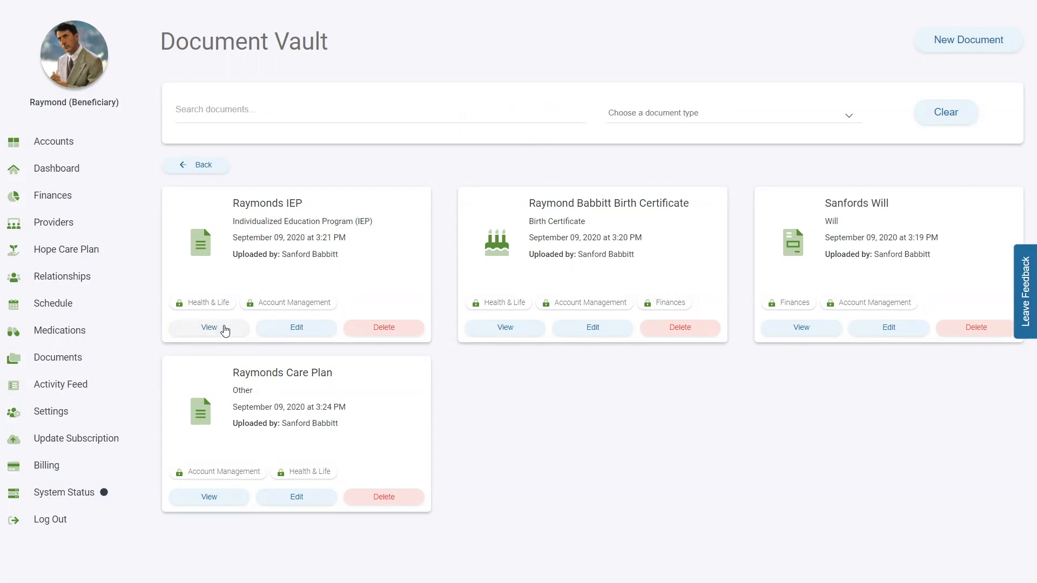
pyautogui.moveTo(297, 327)
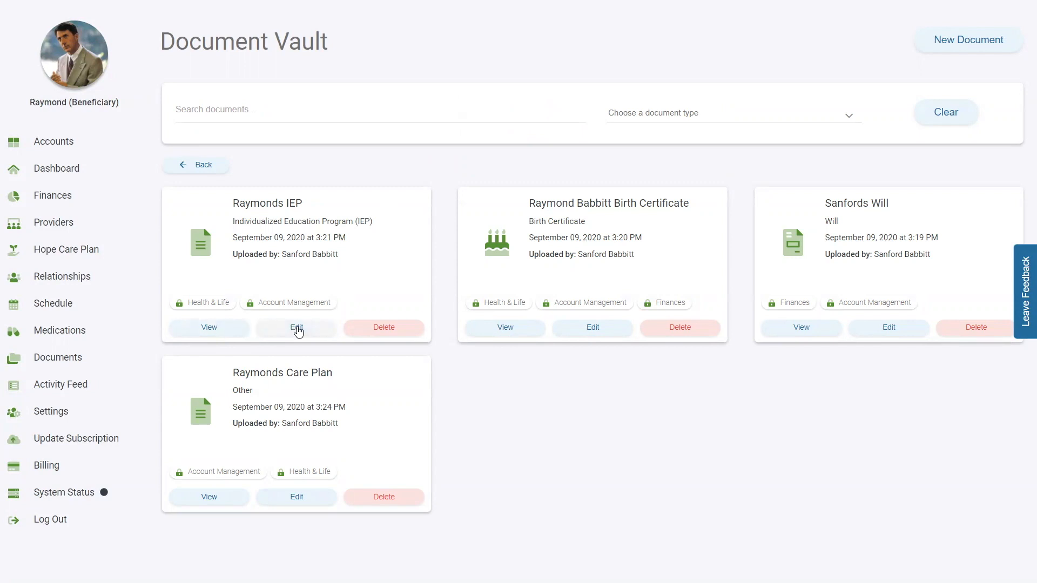
# - Edit Raymonds IEP and save it with Account Management and Health & Life required
pyautogui.click(296, 328)
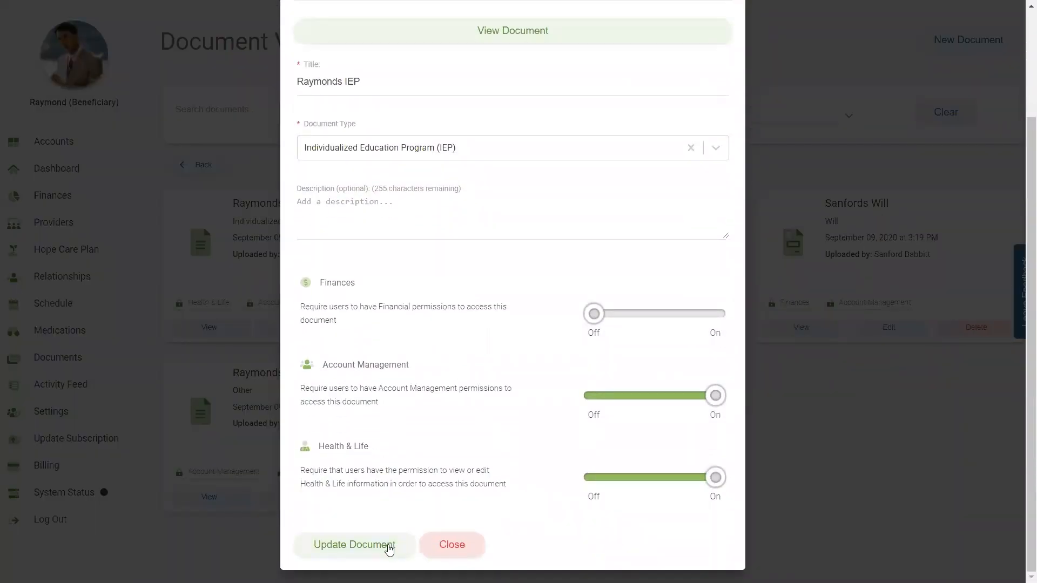
pyautogui.click(353, 544)
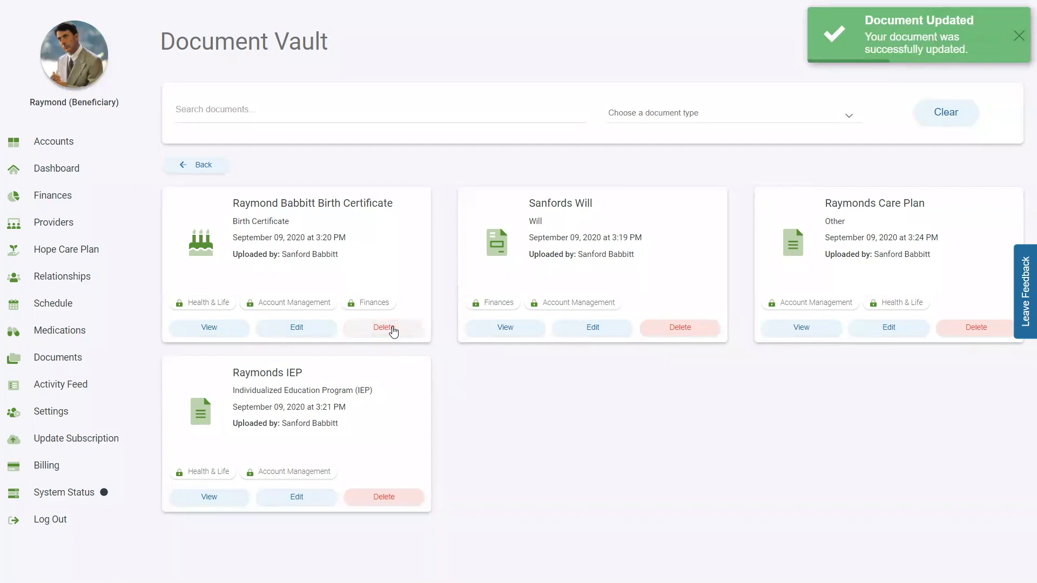
# - Cancel deleting the birth certificate, filter by Birth Certificate type, then clear the filter
pyautogui.click(383, 327)
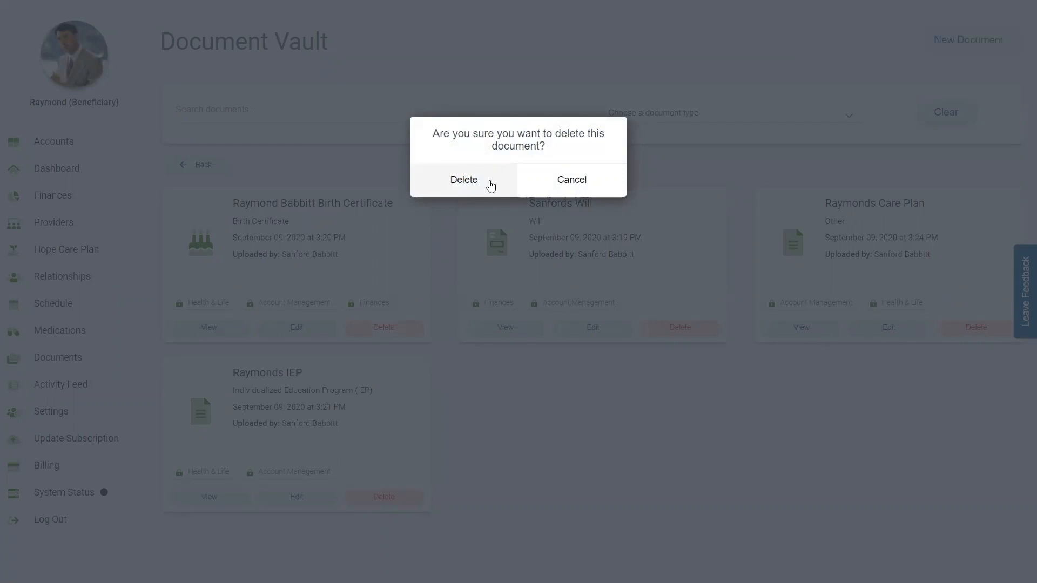
pyautogui.moveTo(559, 192)
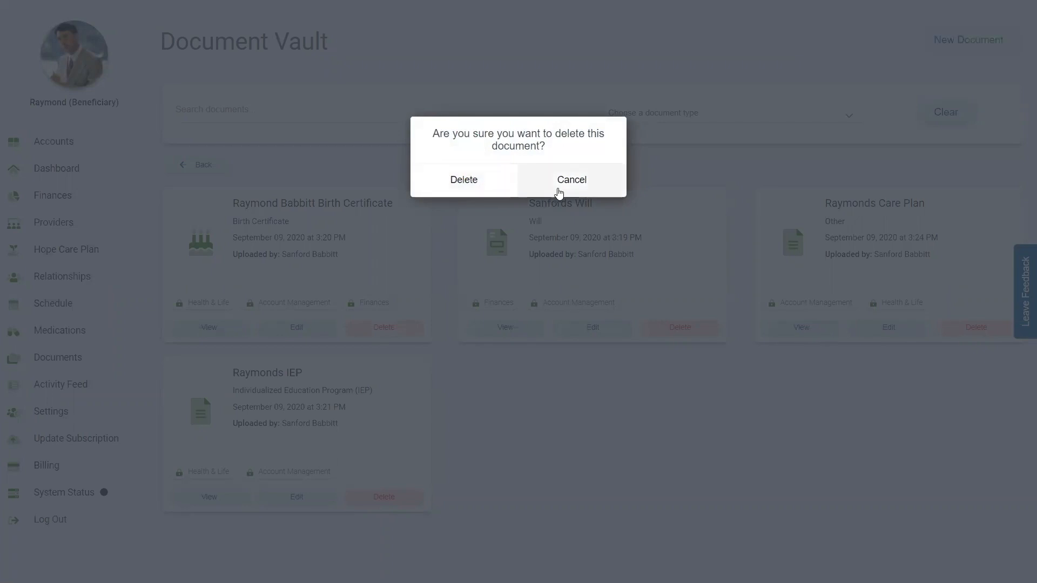
pyautogui.click(570, 179)
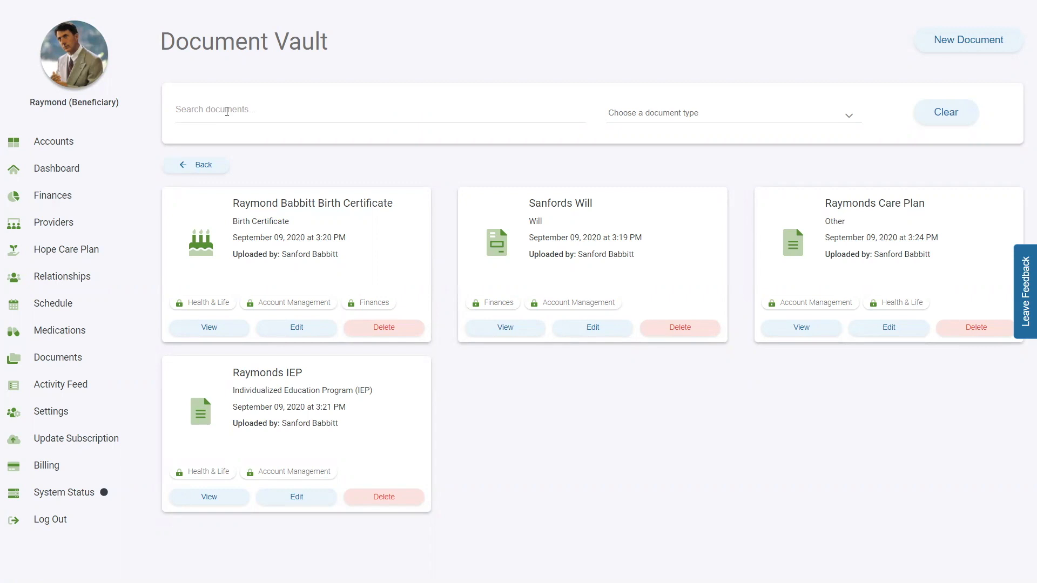
pyautogui.moveTo(485, 61)
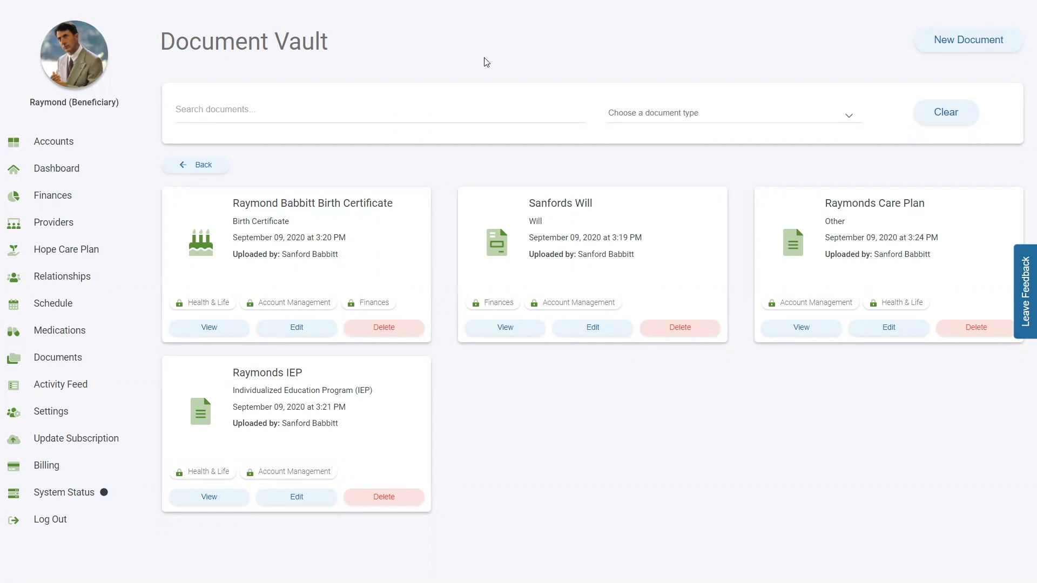
pyautogui.click(733, 112)
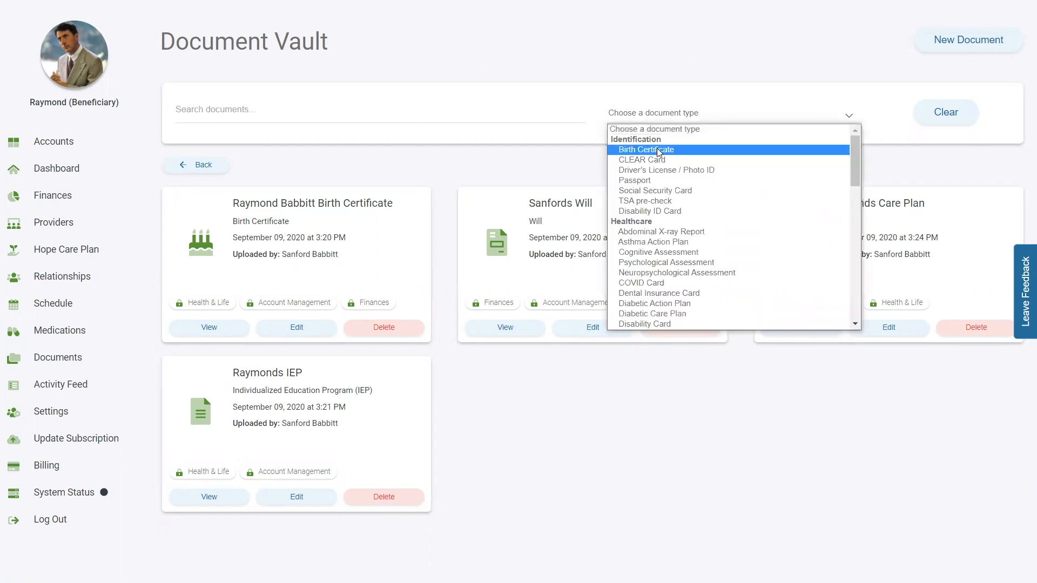
pyautogui.click(645, 150)
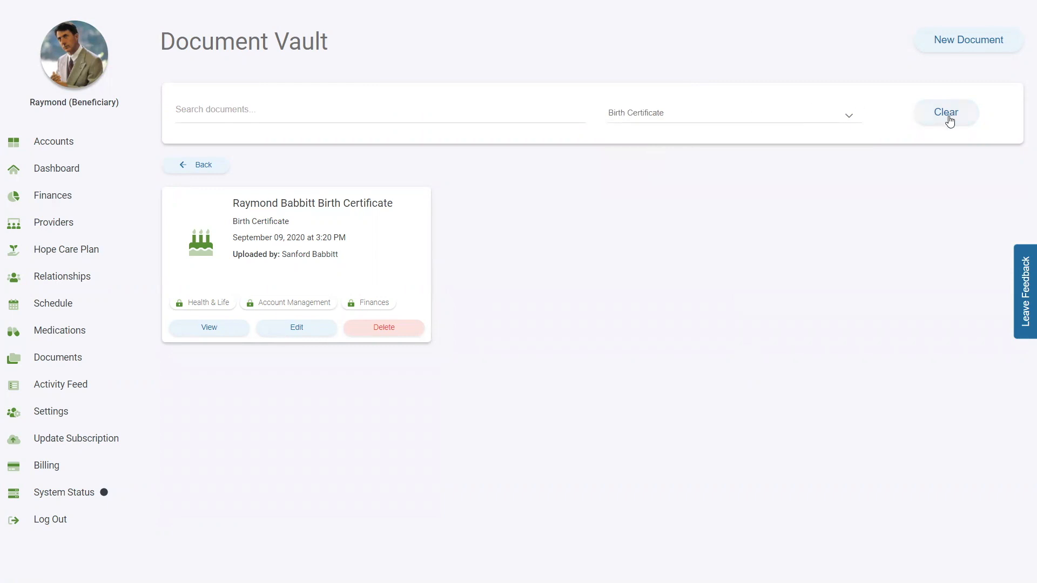
pyautogui.click(945, 112)
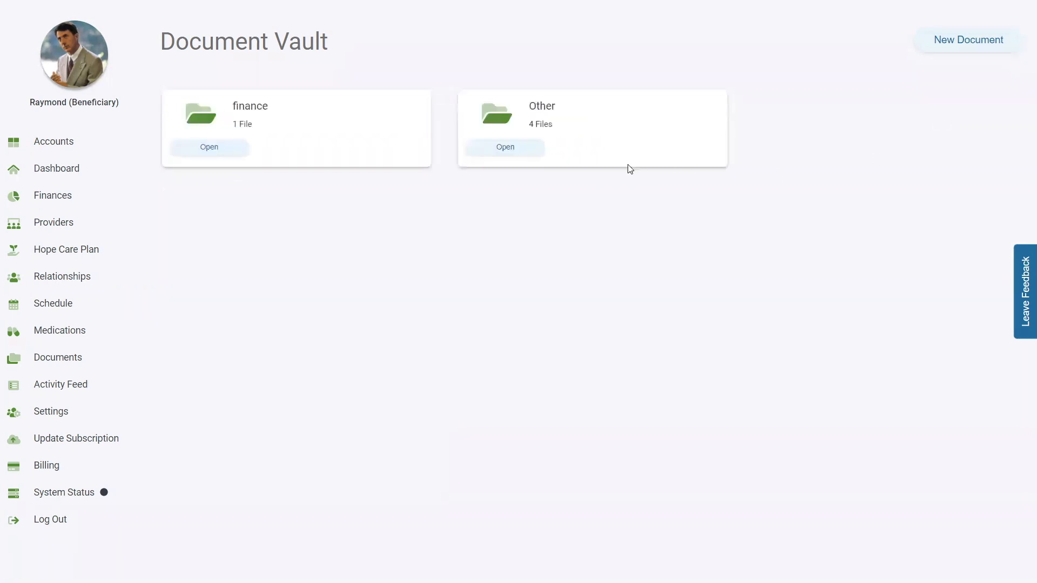